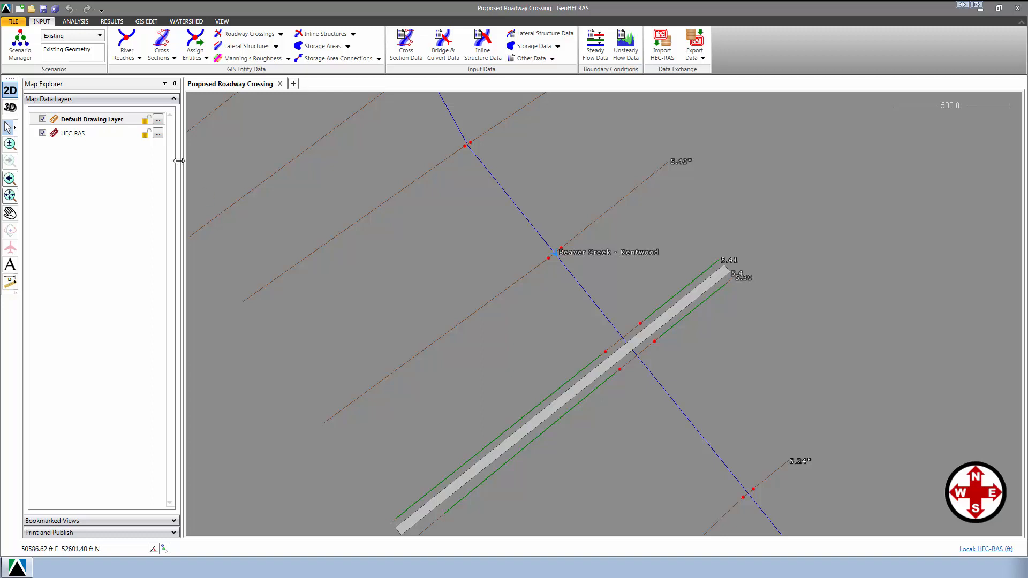
mouse_move(72, 35)
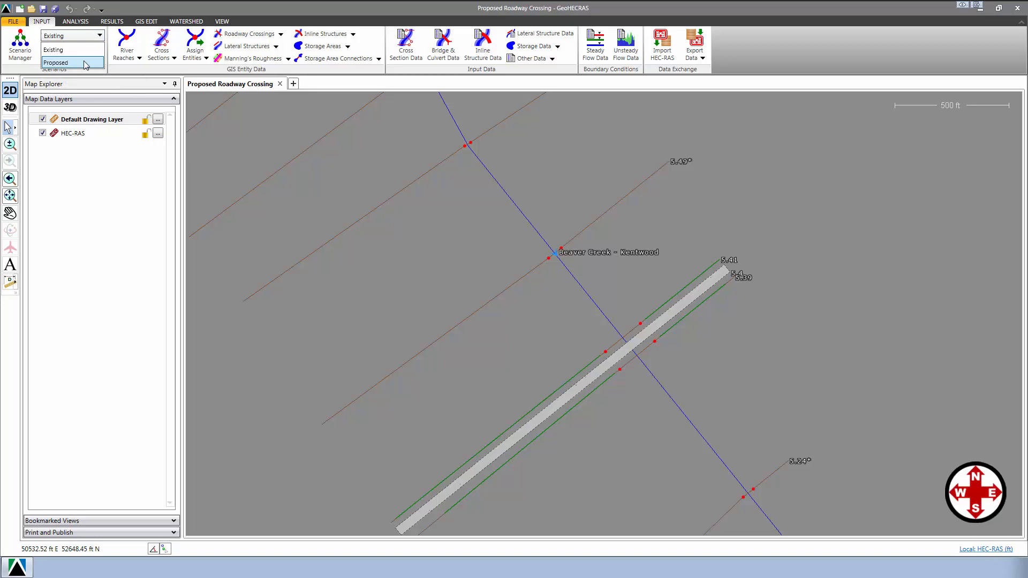
Step: Choose Proposed from the scenario dropdown to make it the active scenario
left_click(56, 62)
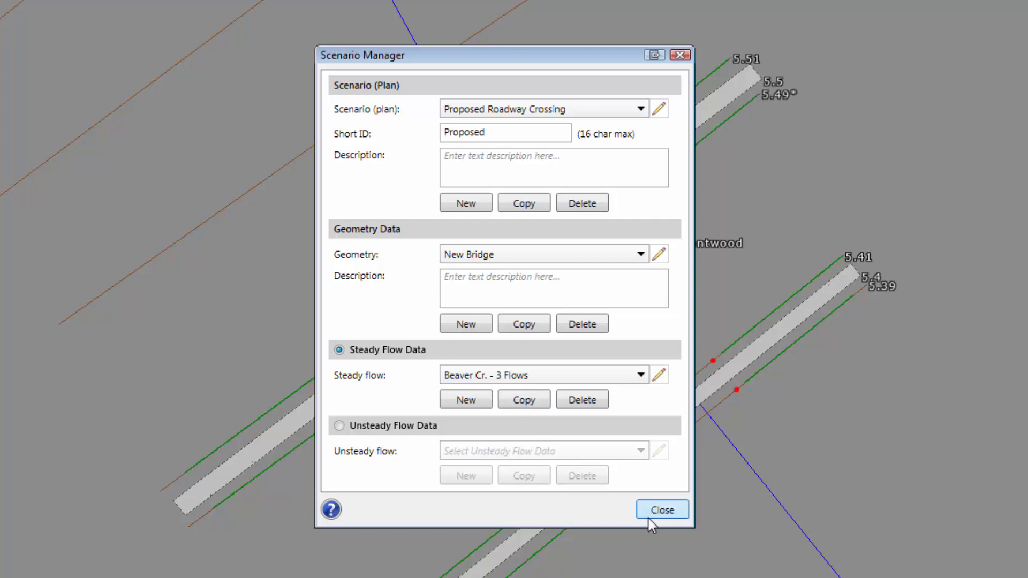
left_click(662, 509)
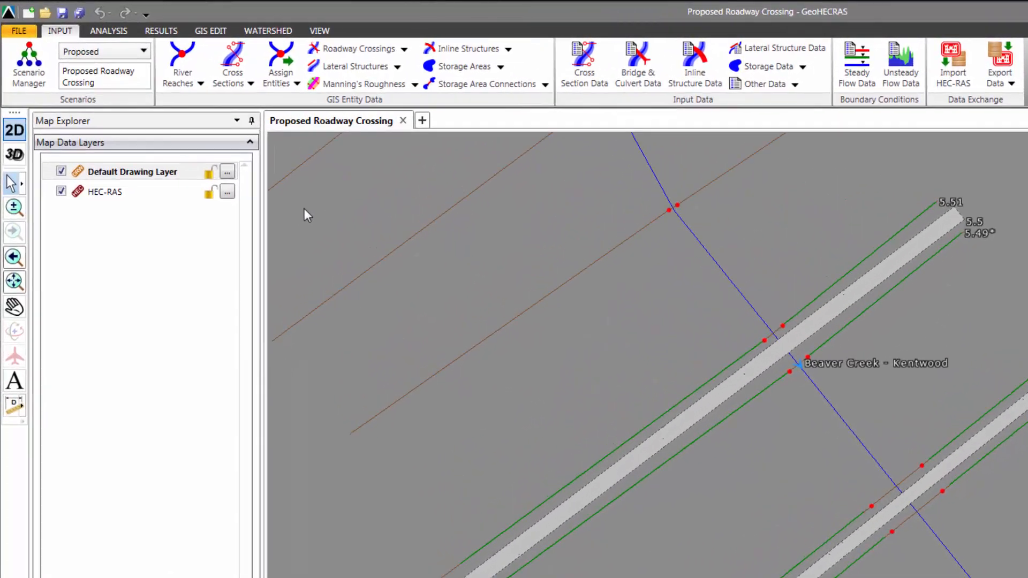
Step: Compute steady flow for multiple scenarios with Existing Geometry and Proposed Roadway Crossing ticked
left_click(109, 30)
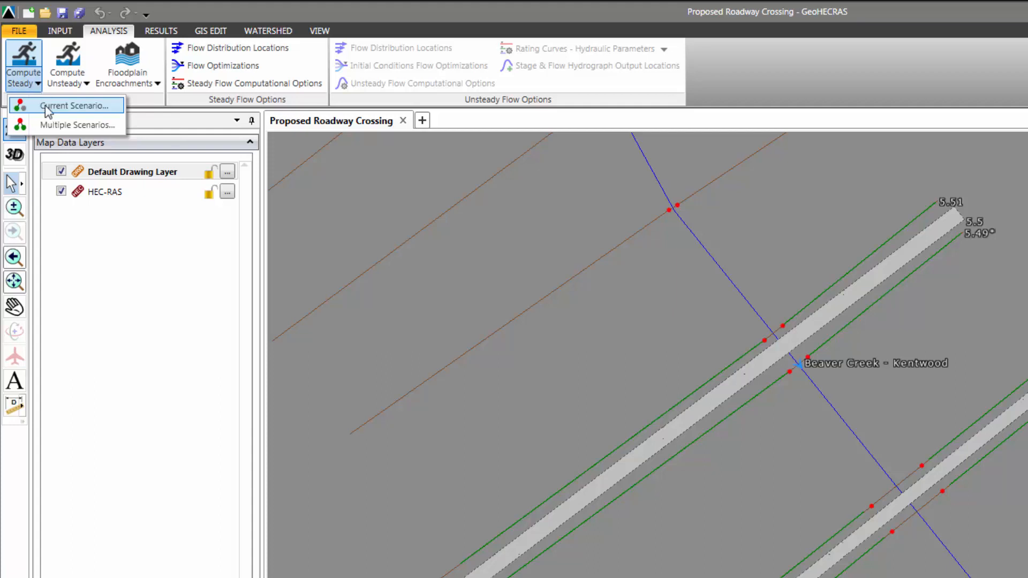
mouse_move(78, 124)
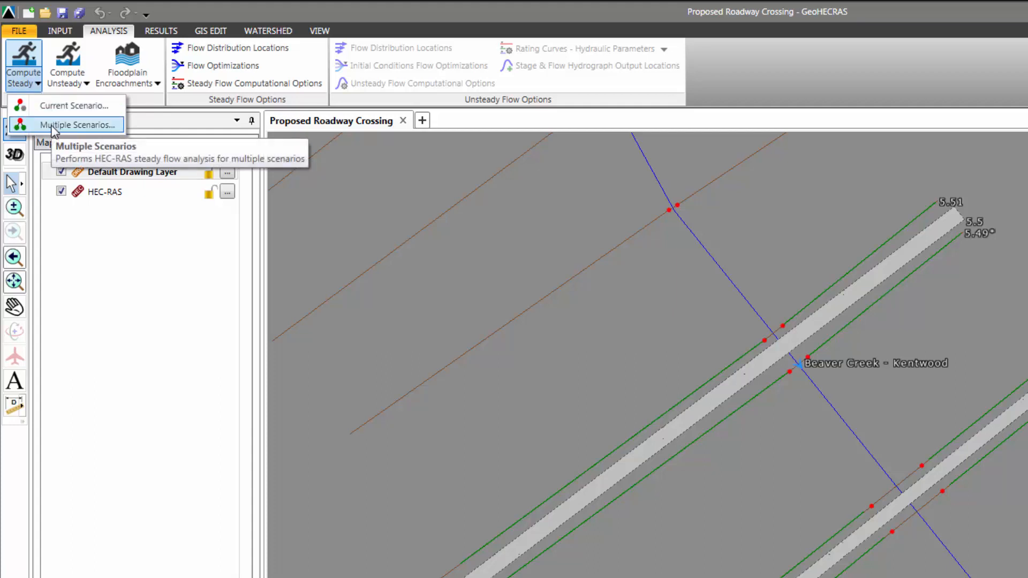
left_click(78, 124)
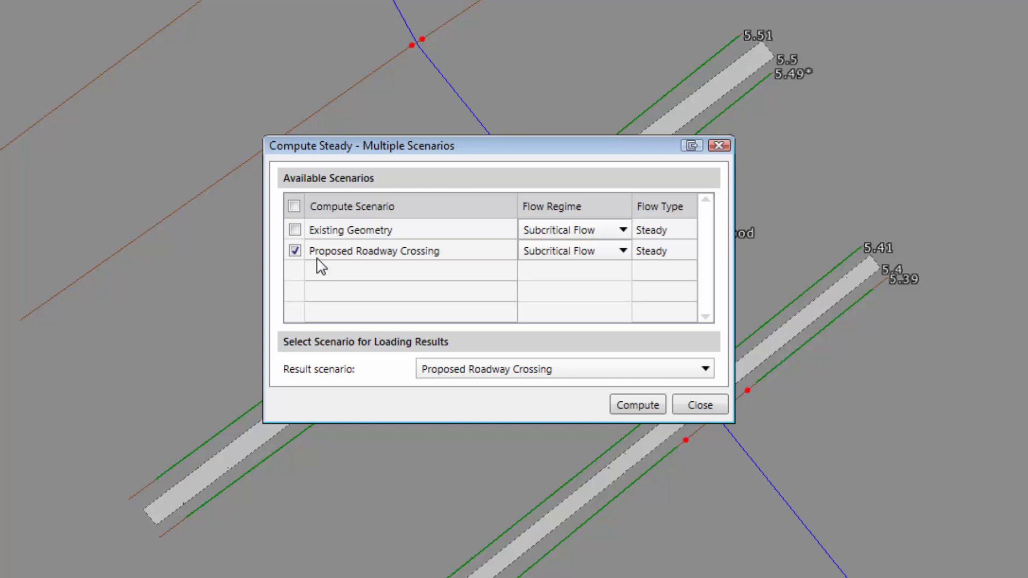
left_click(295, 229)
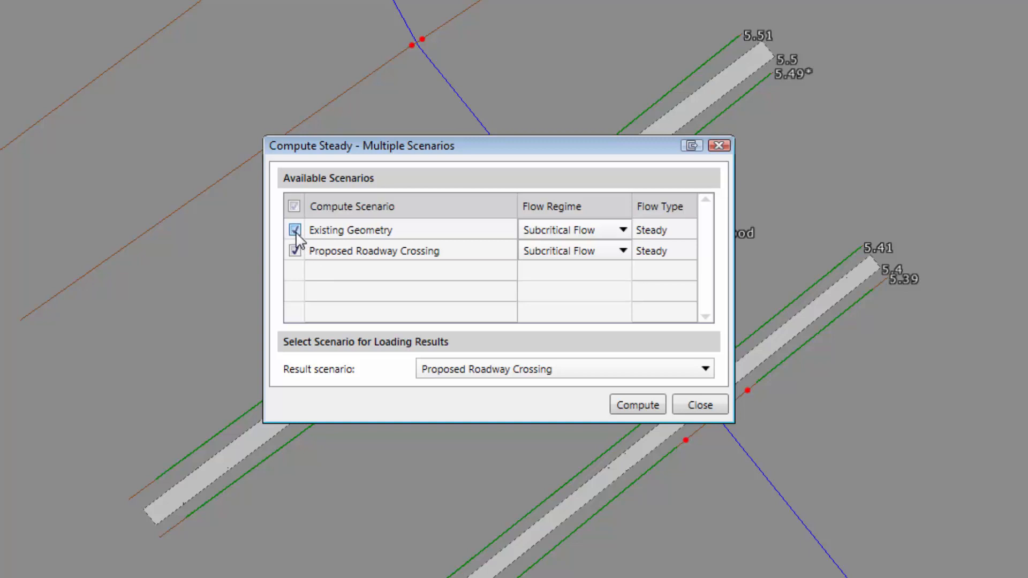
left_click(294, 230)
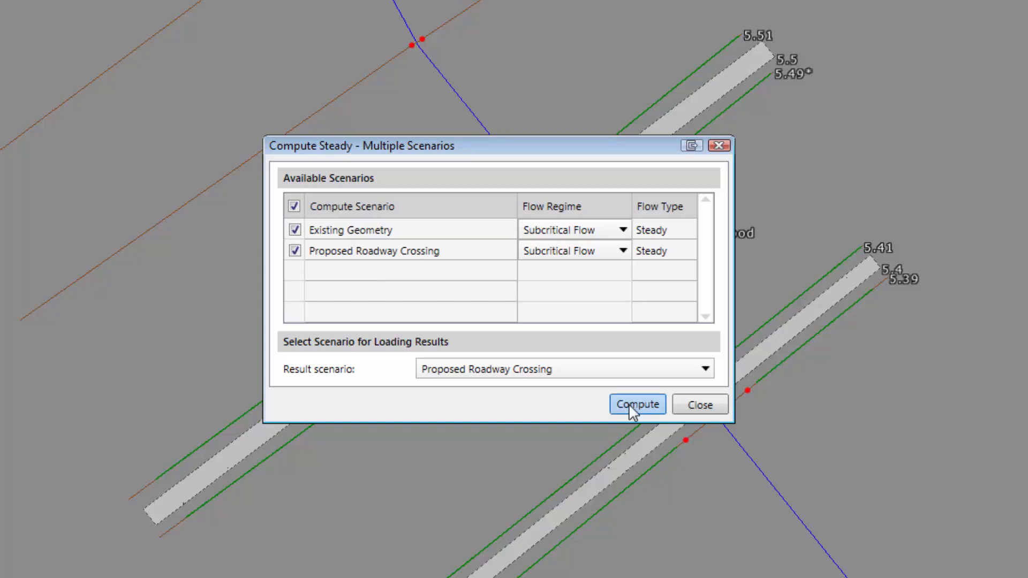
left_click(636, 404)
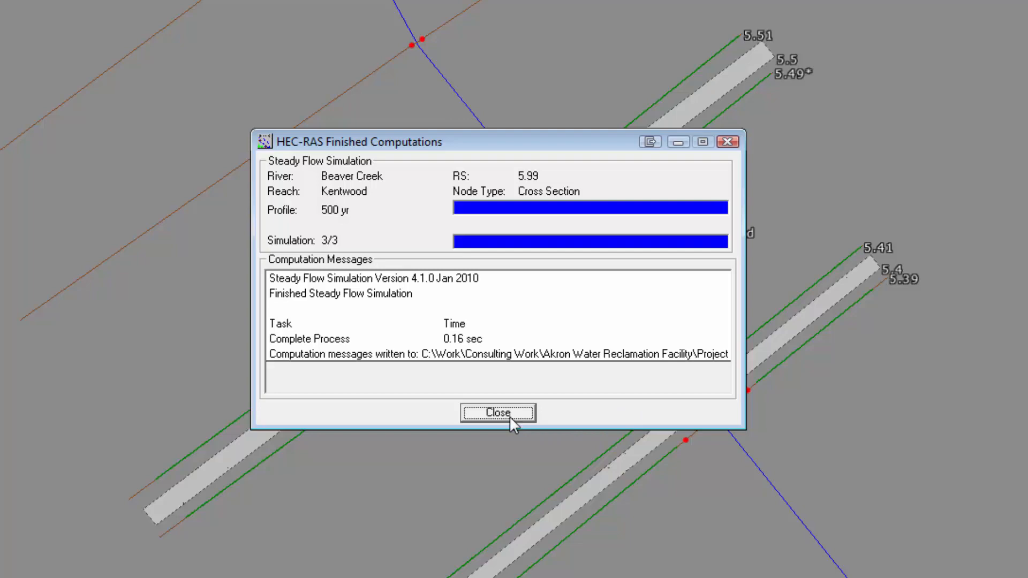
Step: Close the Finished Computations report and switch to the Results ribbon
left_click(497, 412)
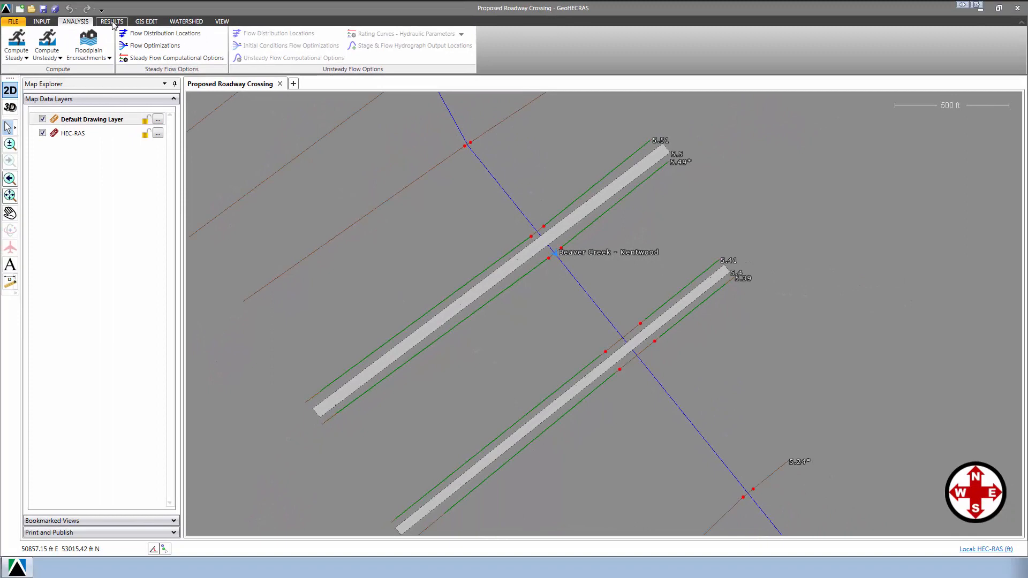
left_click(112, 21)
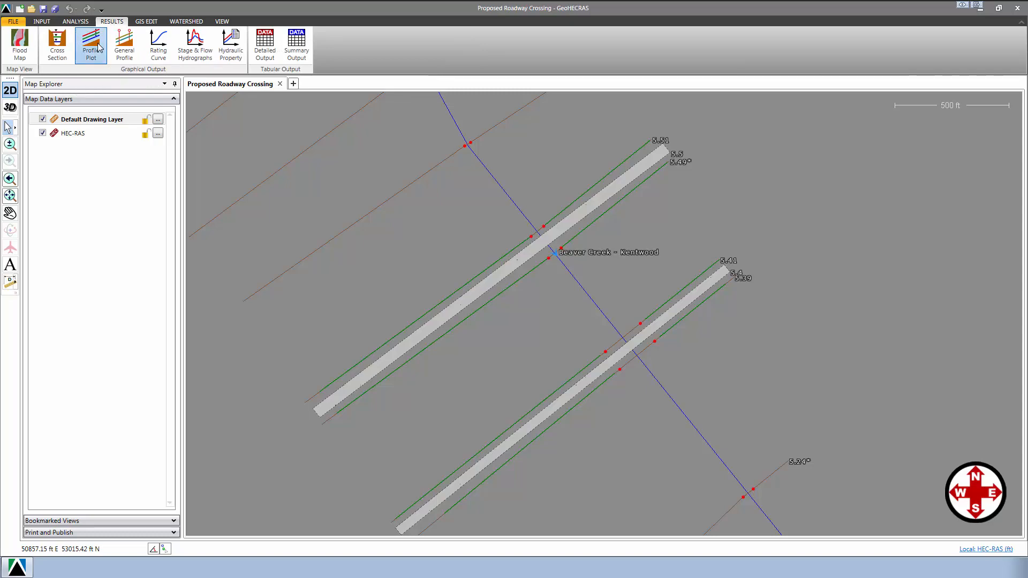
Step: Open the Profile Plot and uncheck the 25 yr and 500 yr profiles
left_click(91, 46)
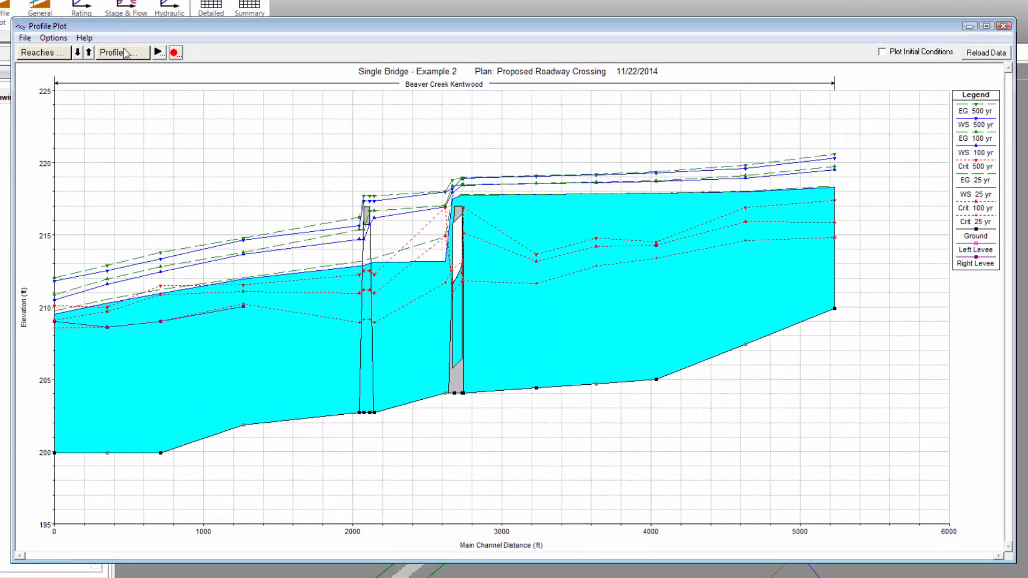
left_click(120, 53)
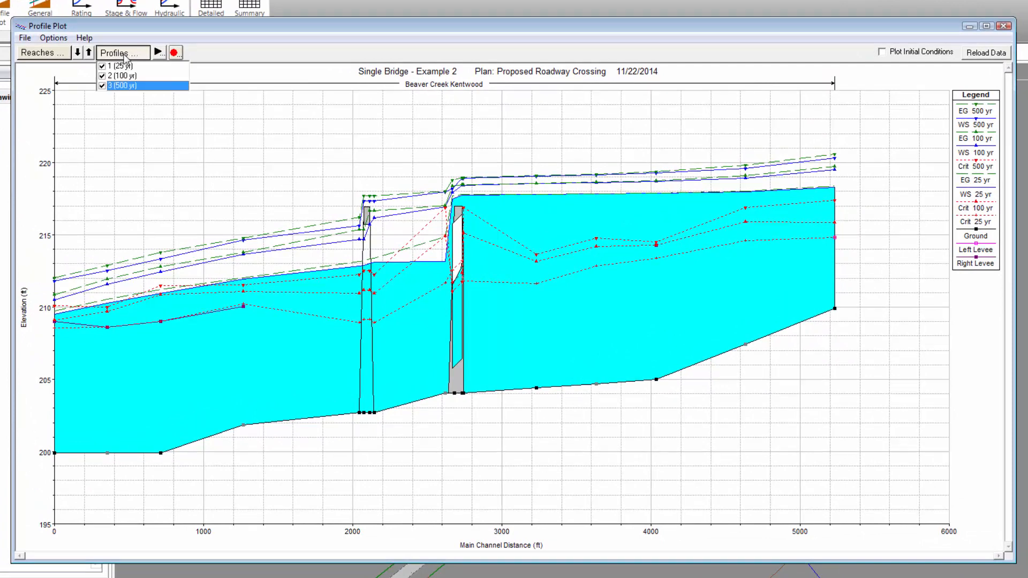
left_click(102, 66)
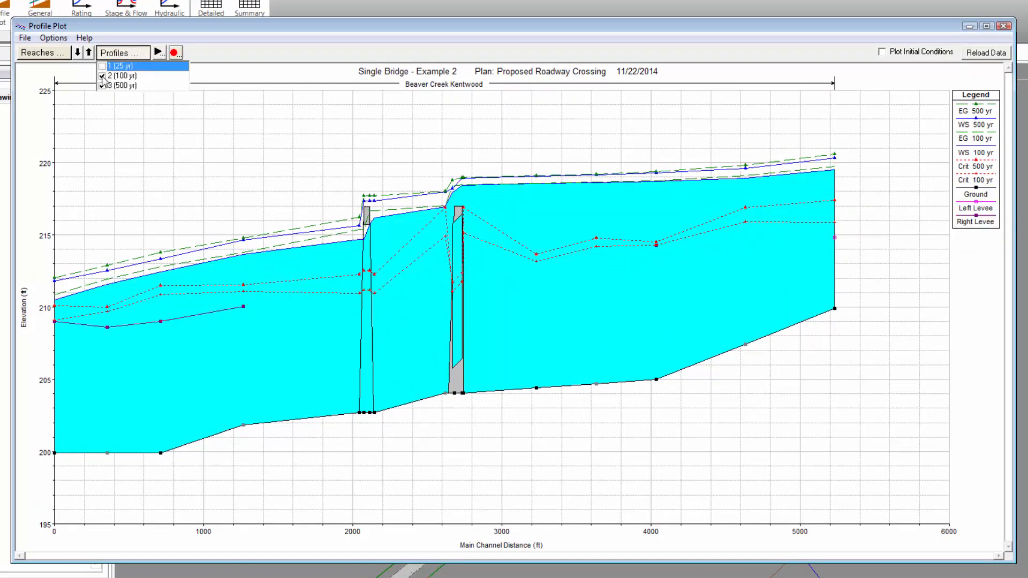
left_click(102, 86)
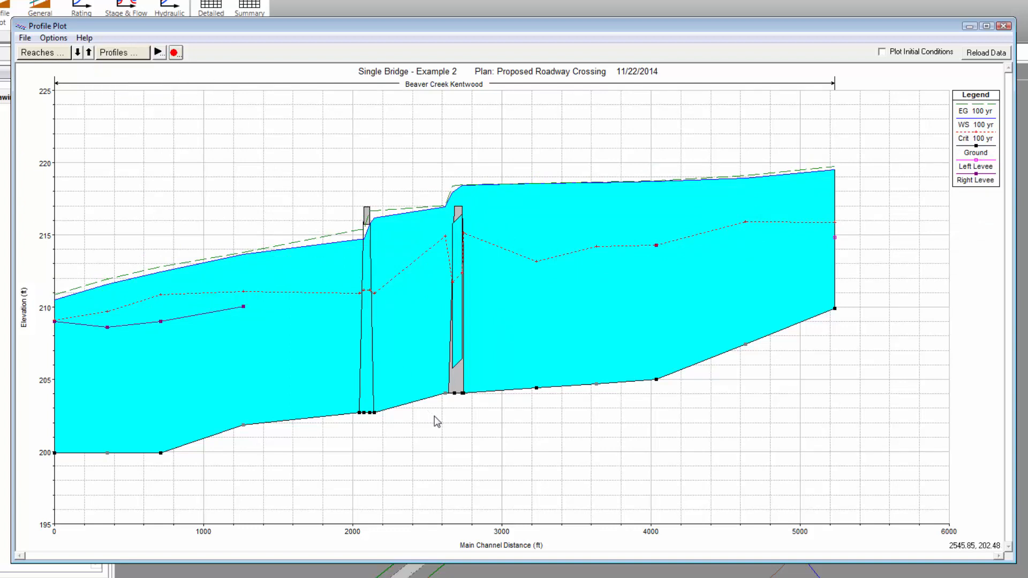
Step: Add River Stationing land marks to the profile plot
right_click(437, 422)
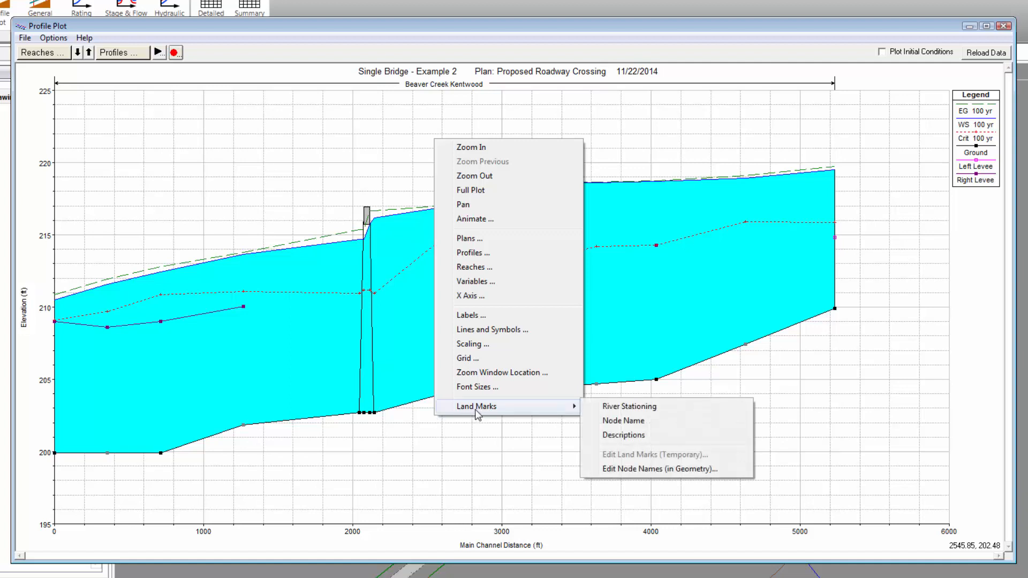
mouse_move(633, 419)
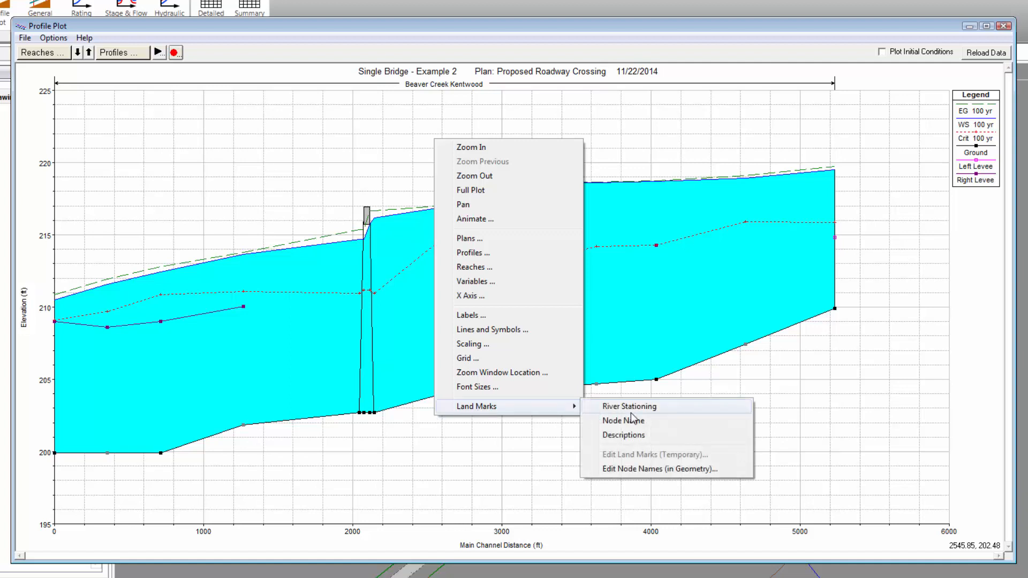
left_click(628, 406)
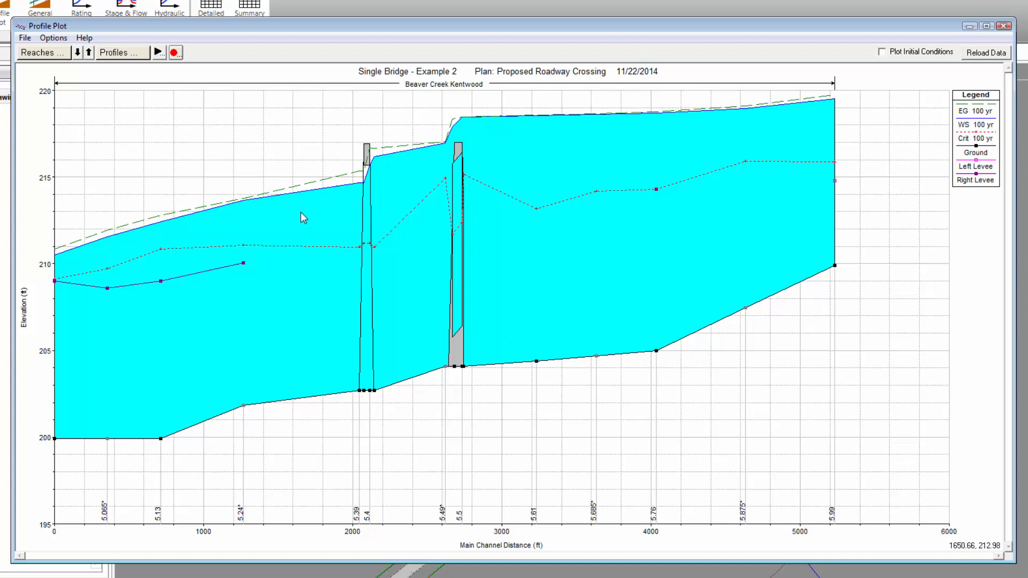
Step: Uncheck Filled in Water Surface, Energy Grade and Critical Depth in the plot Variables
right_click(302, 216)
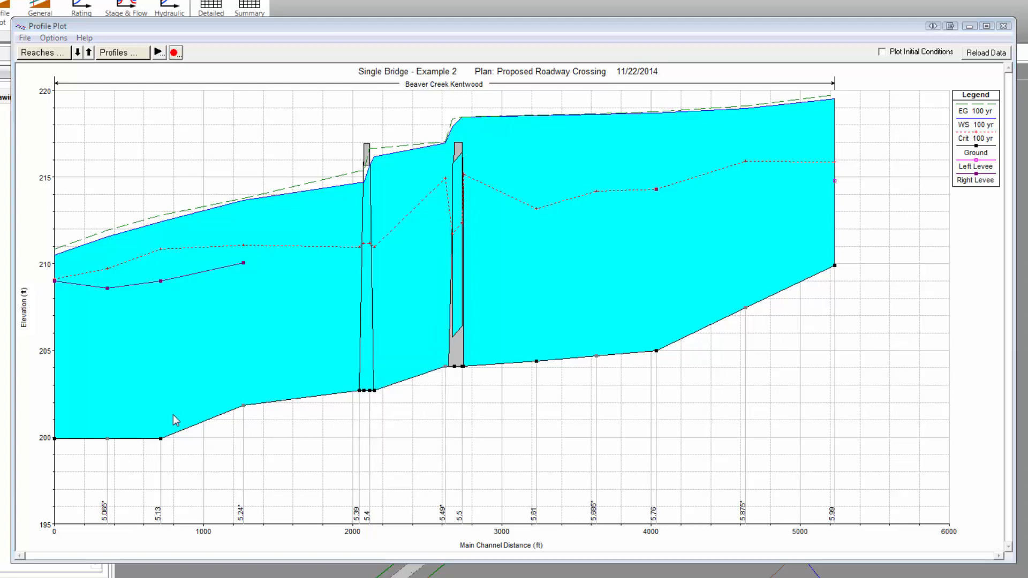
left_click(53, 38)
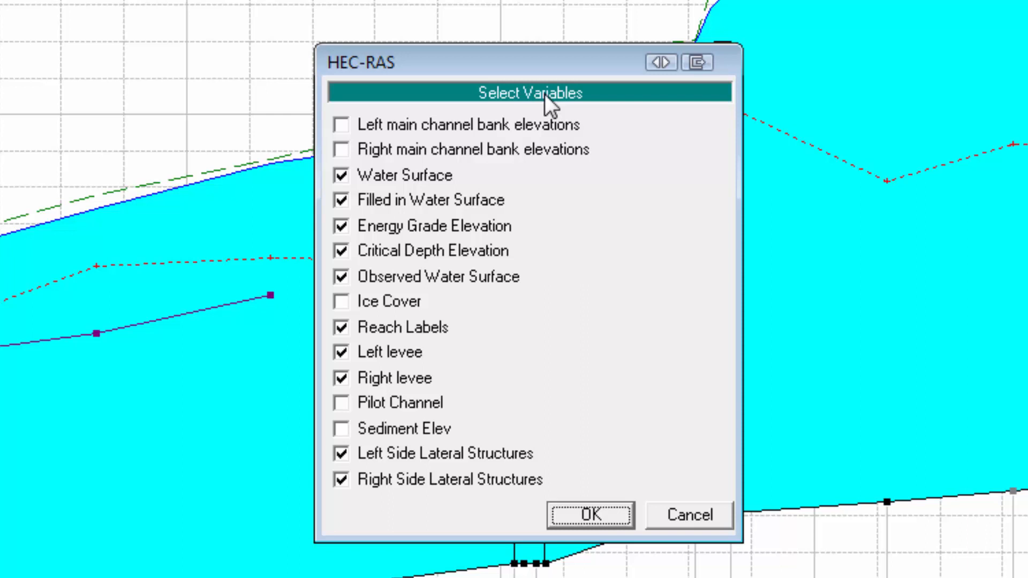
mouse_move(445, 209)
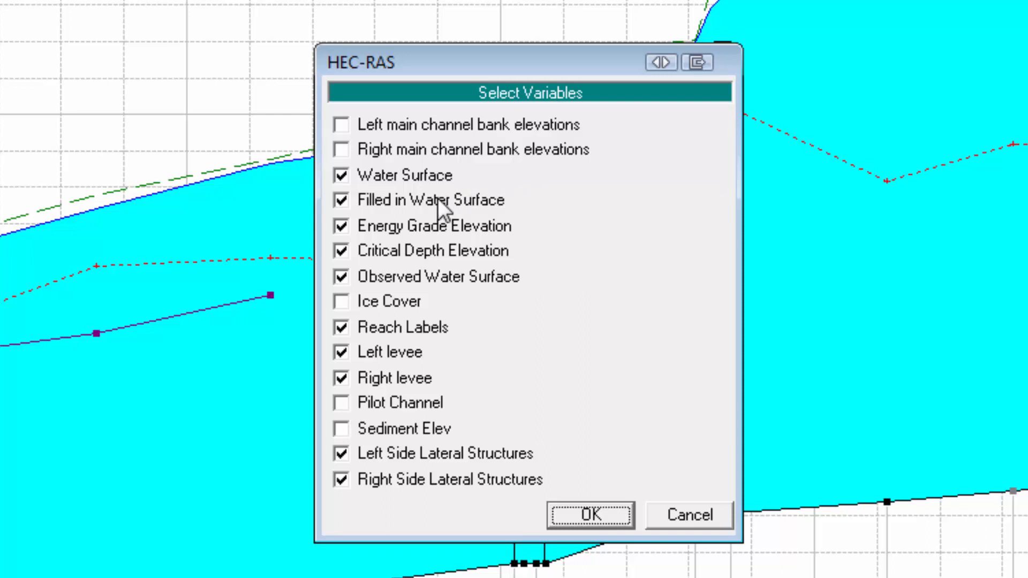
left_click(341, 199)
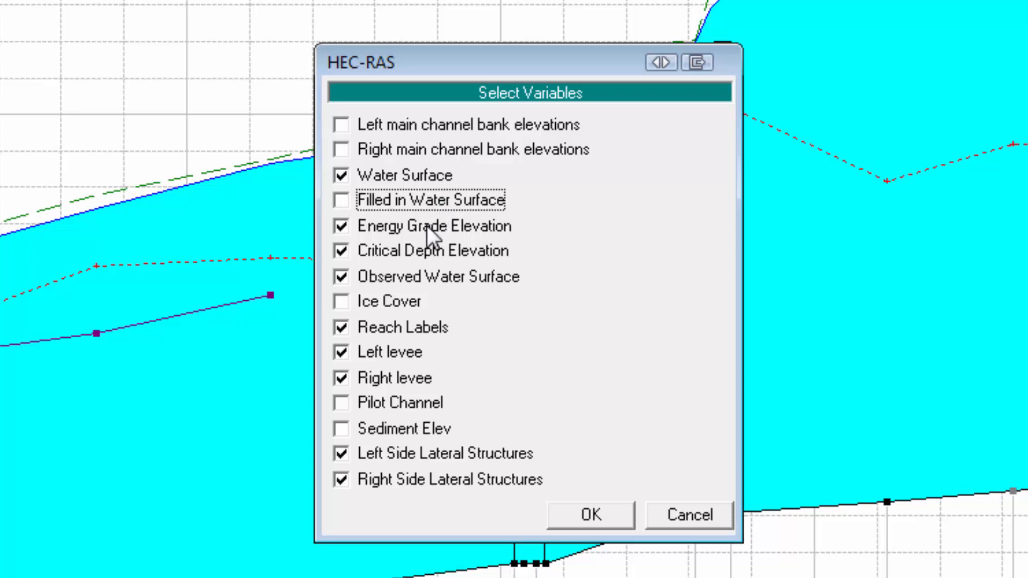
left_click(341, 226)
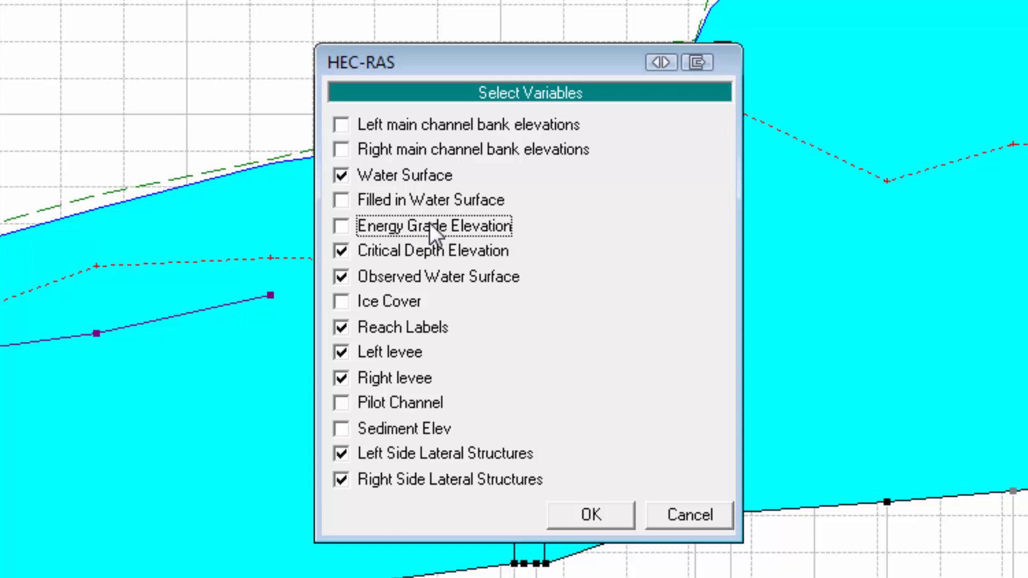
mouse_move(421, 257)
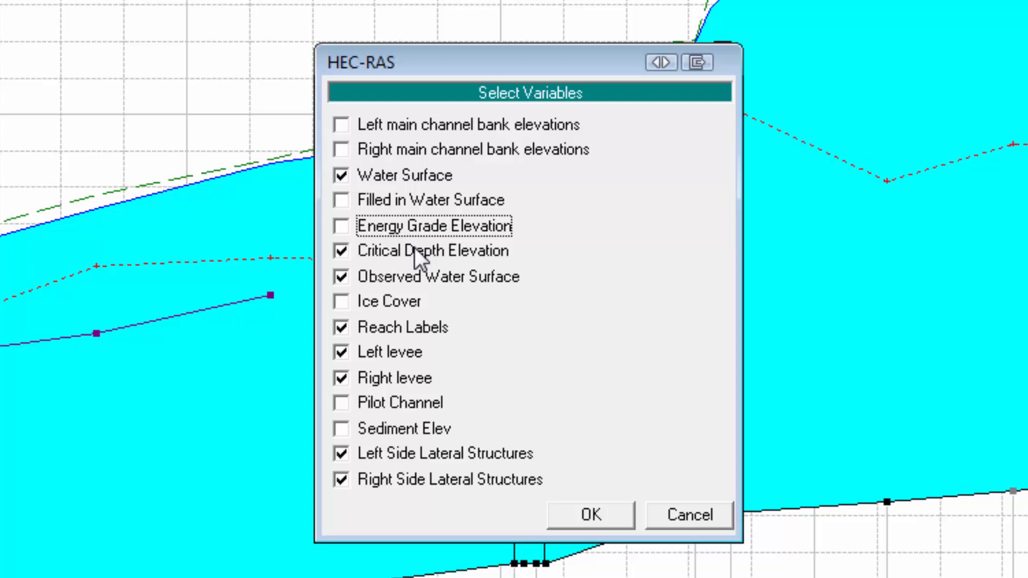
left_click(341, 251)
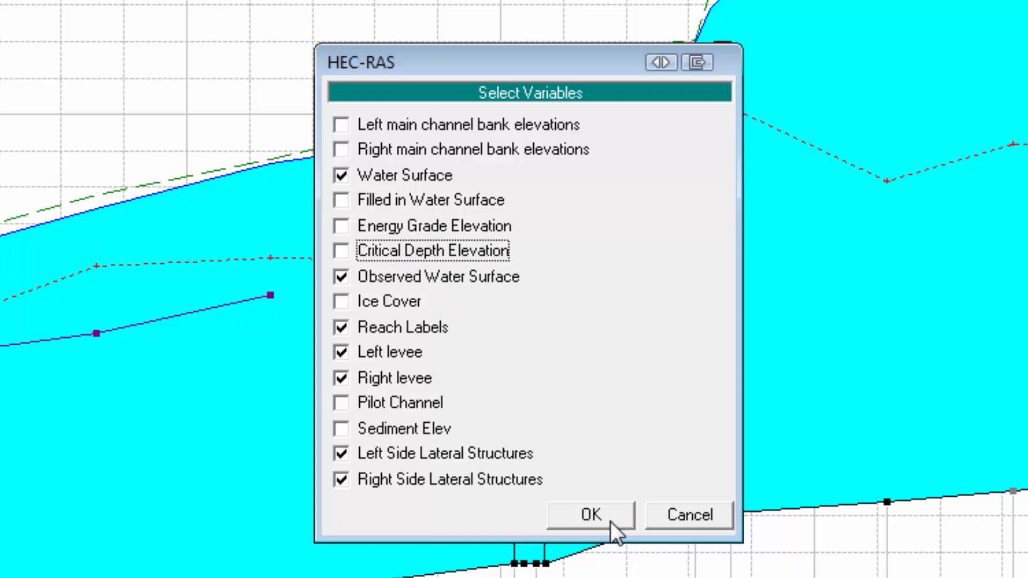
left_click(589, 515)
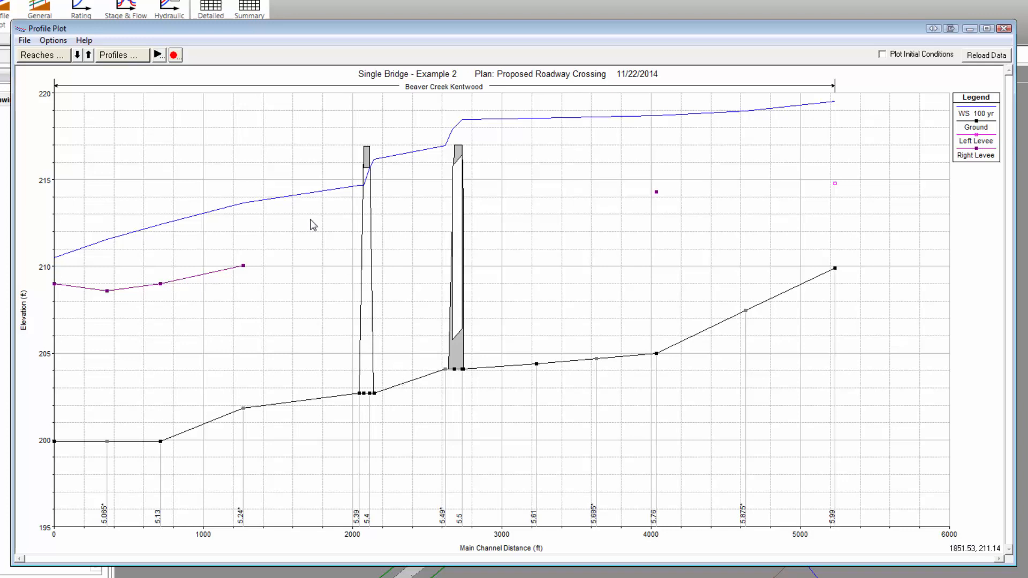
Step: Add the Existing Geometry plan to the profile plot via Plans
right_click(313, 225)
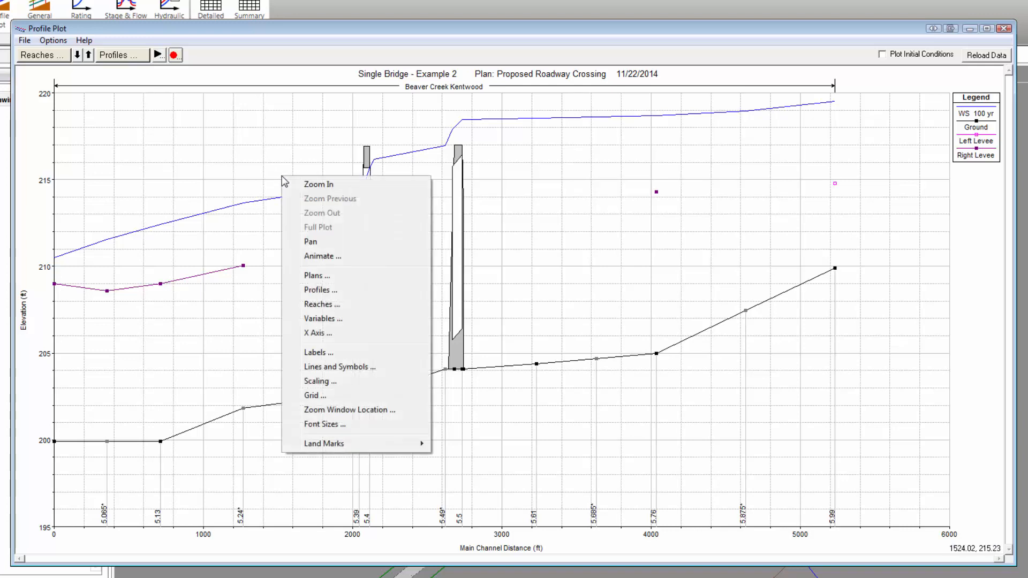
left_click(316, 275)
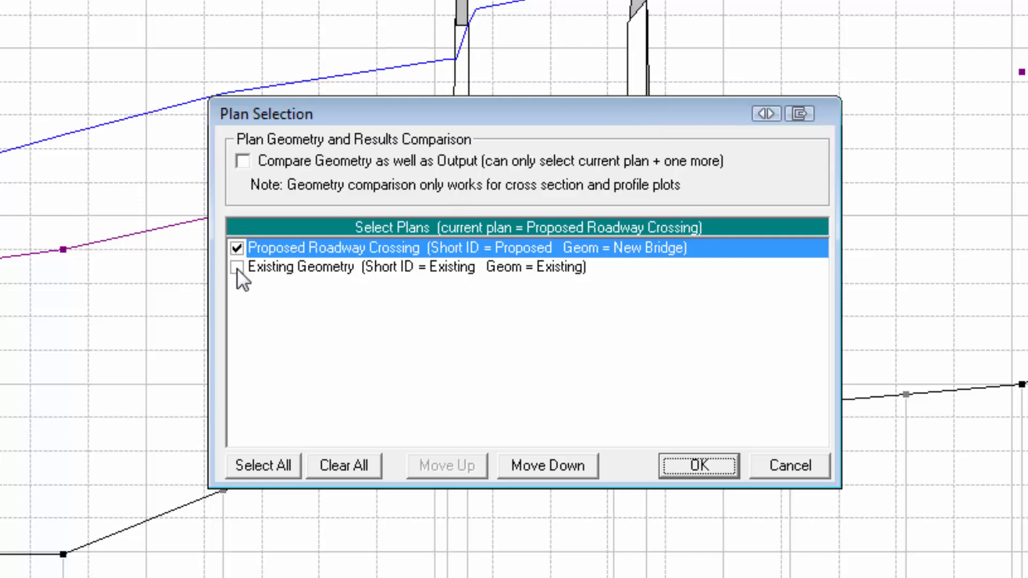
left_click(237, 267)
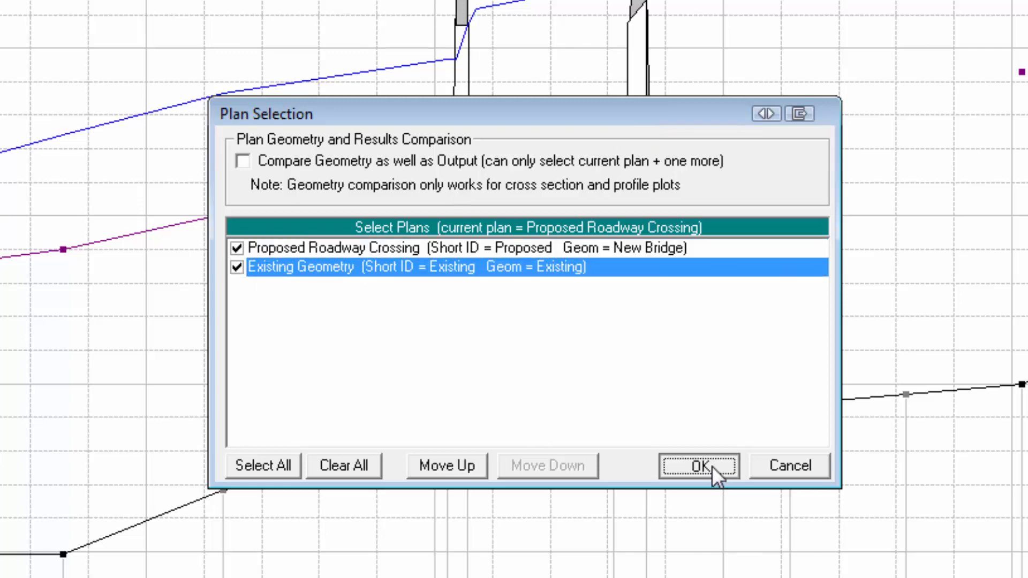
left_click(696, 465)
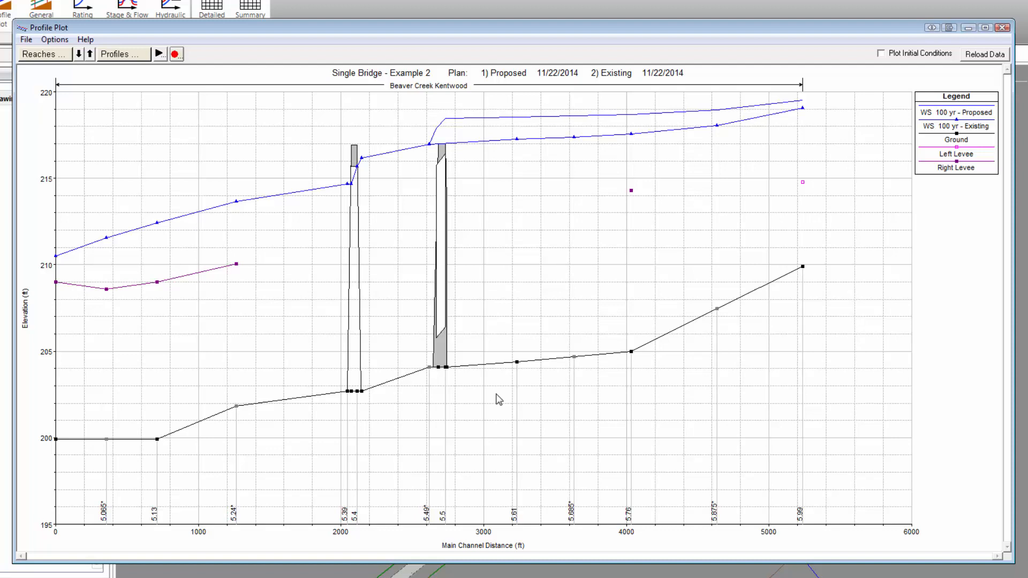
mouse_move(951, 129)
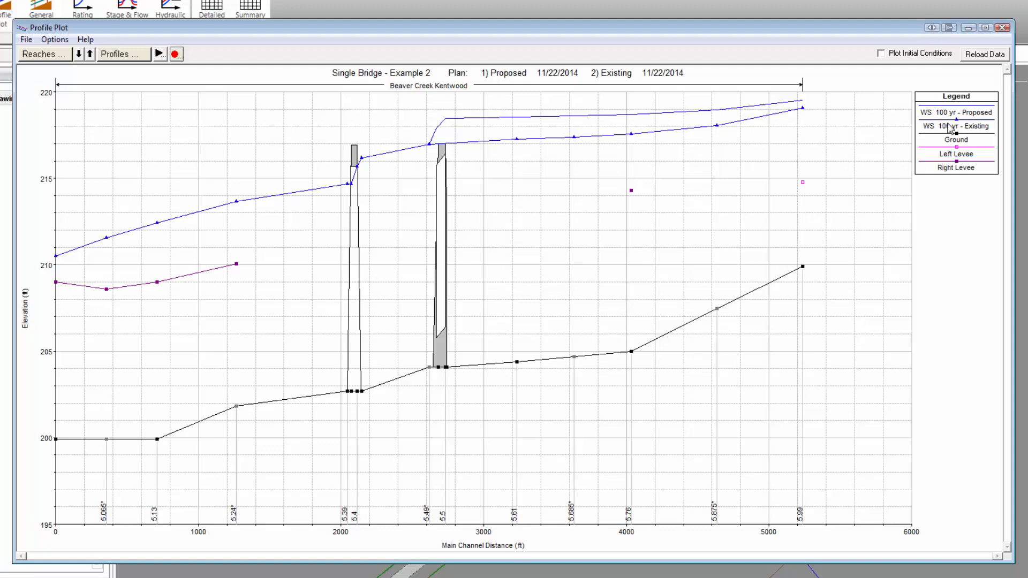
Step: Highlight the 'WS 100 yr - Existing' then 'WS 100 yr - Proposed' legend lines
left_click(956, 125)
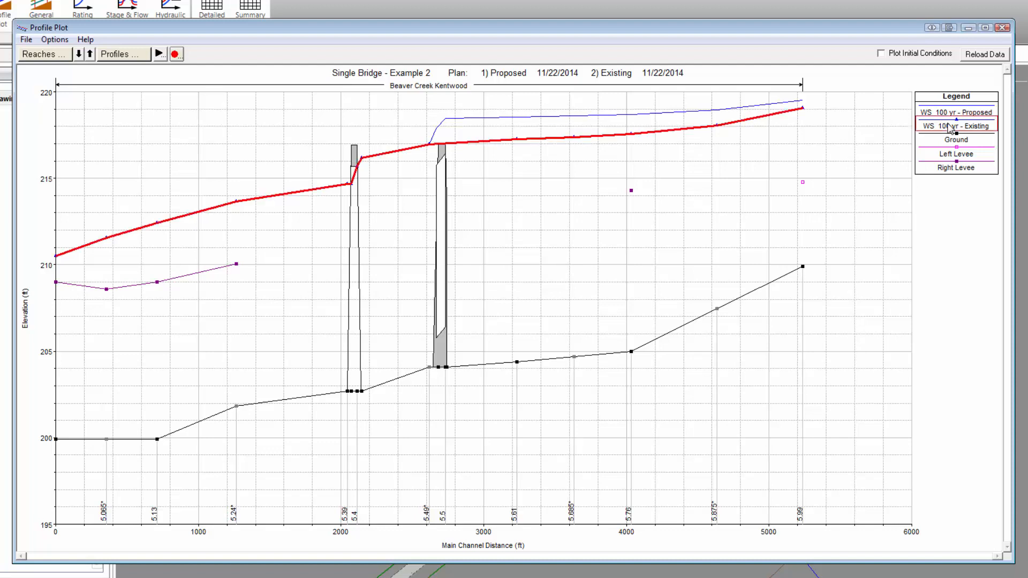
left_click(956, 111)
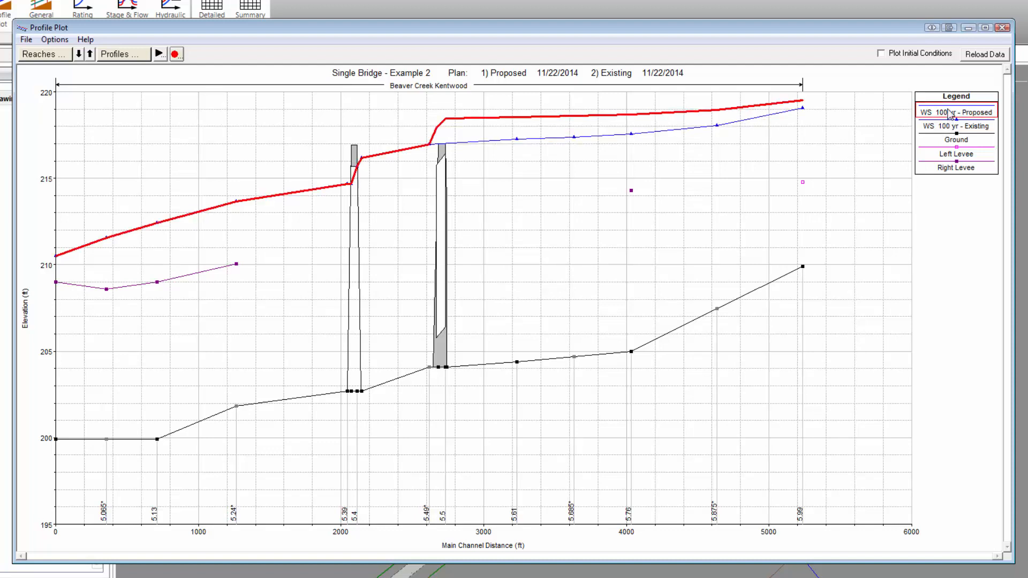